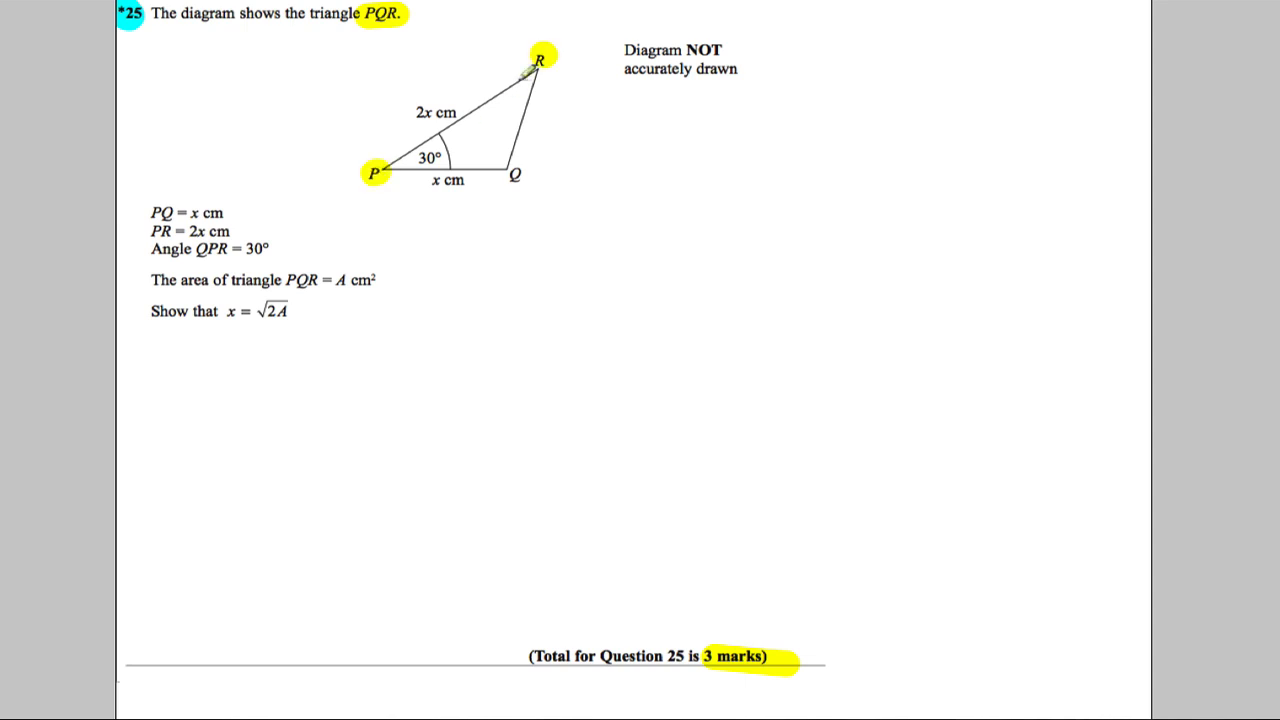
Highlight vertices P, Q, R, the side labels 2x and x, and underline A cm².
left_click(515, 178)
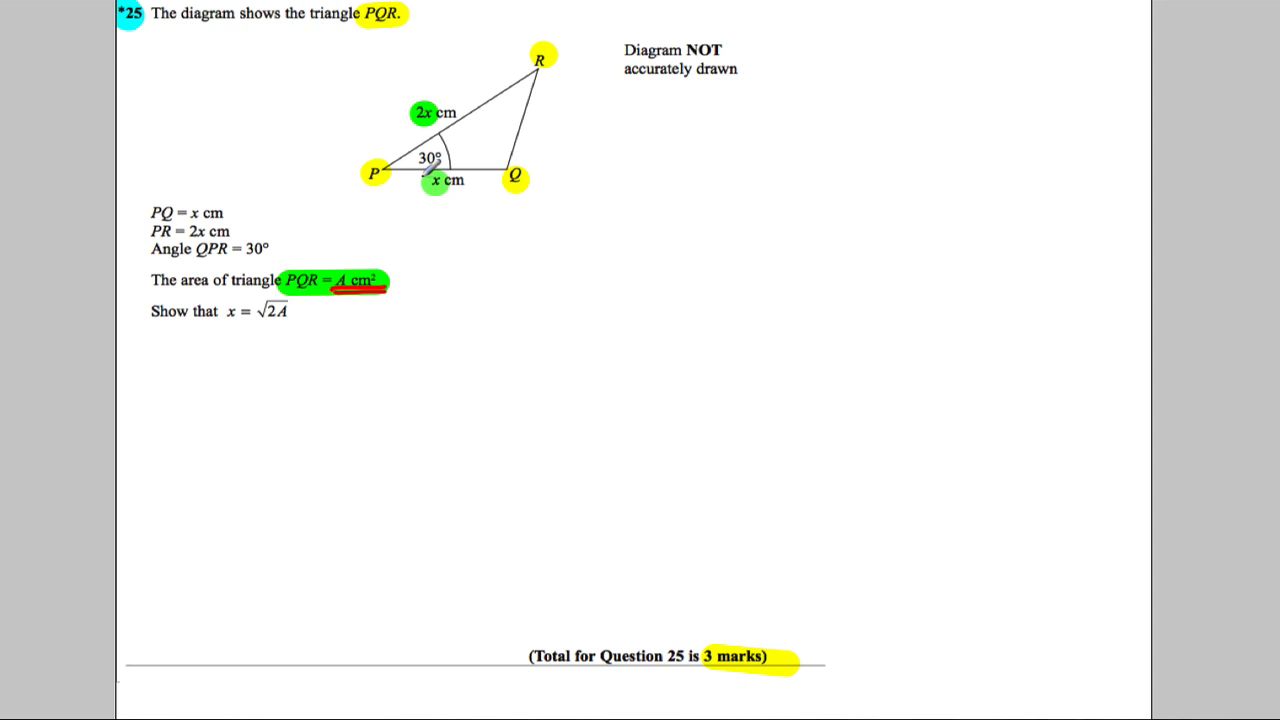
mouse_move(168, 396)
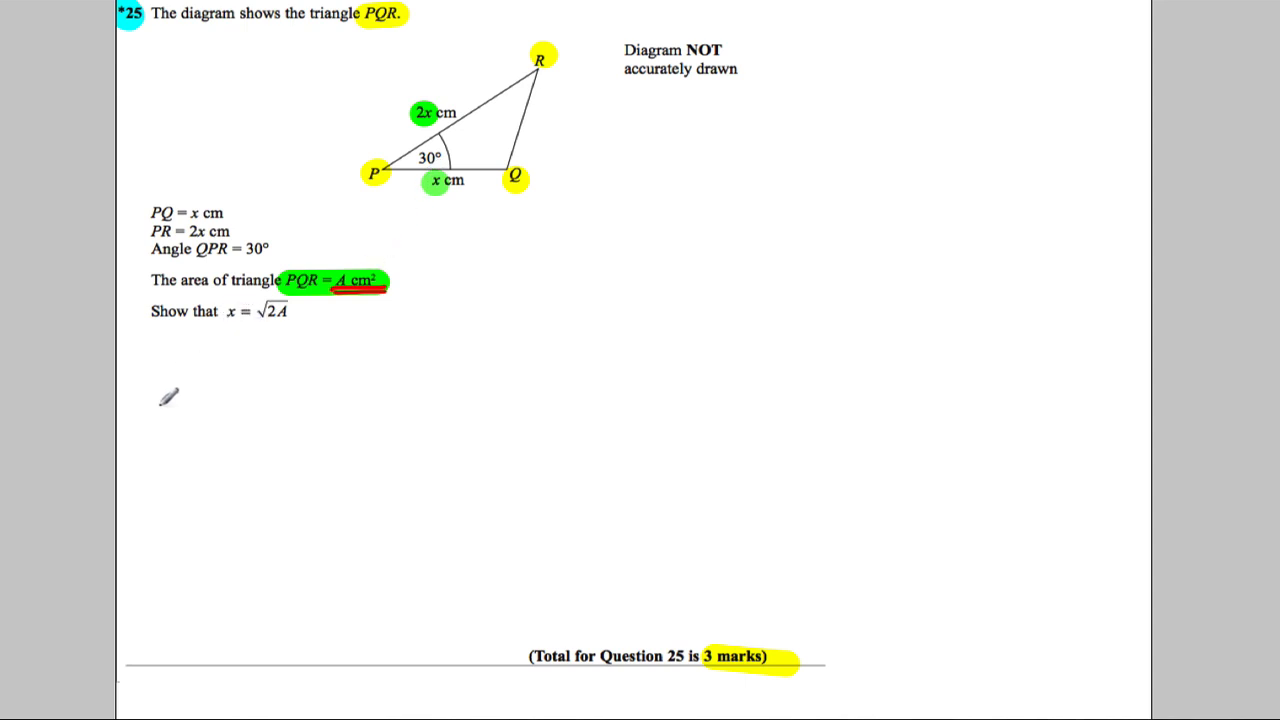
mouse_move(160, 377)
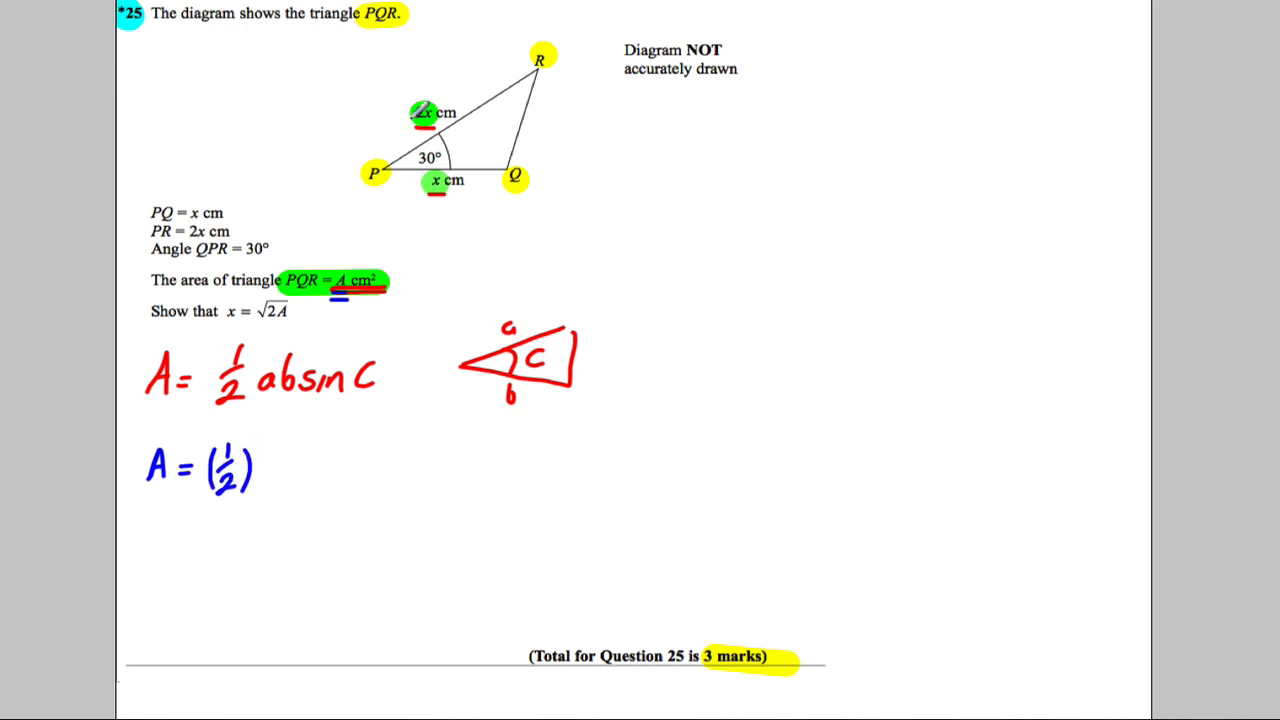
Substitute into the area formula as A = ½(2x)(x)sin30 and evaluate sin(30) = ½ on the calculator.
type("(2x)(x")
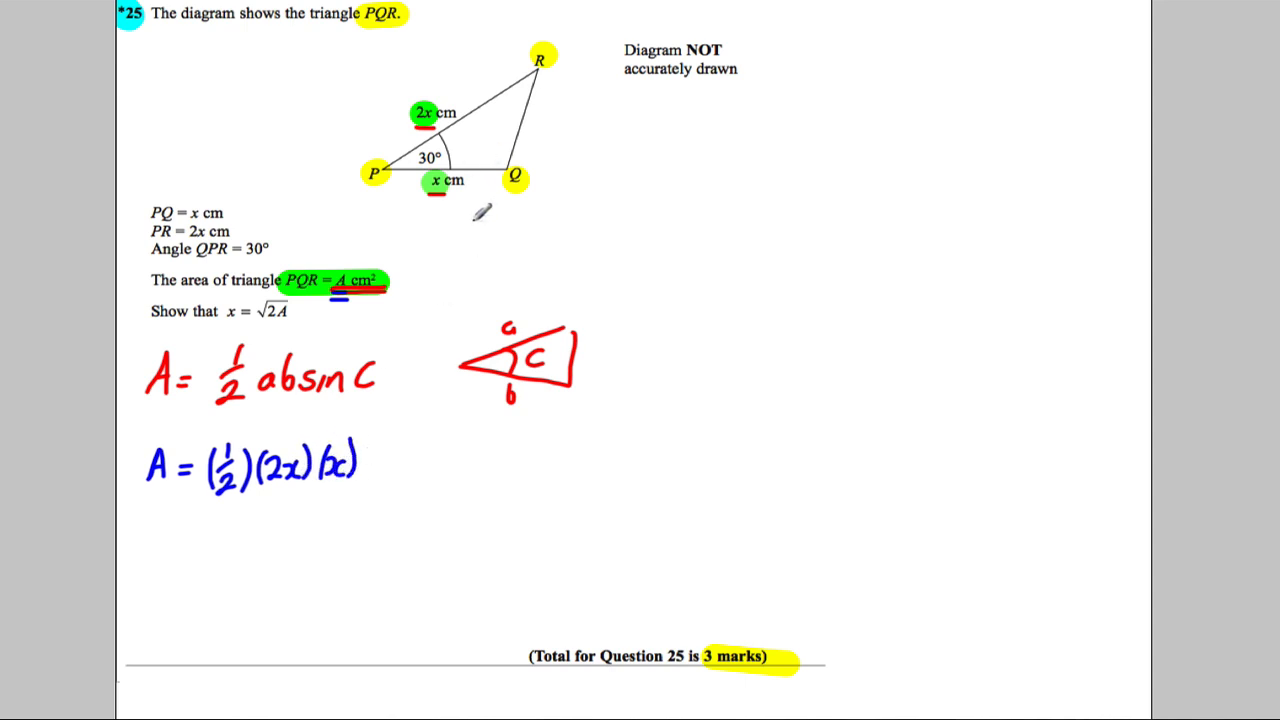
type("sin")
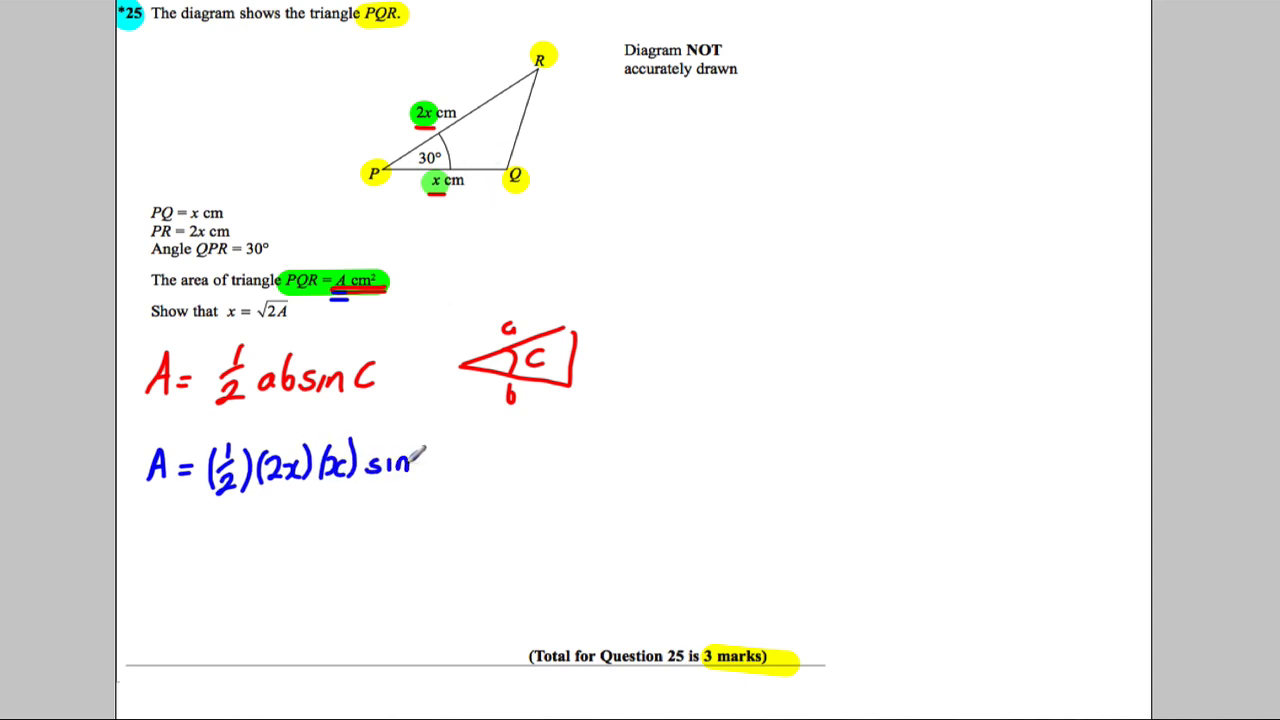
type("30")
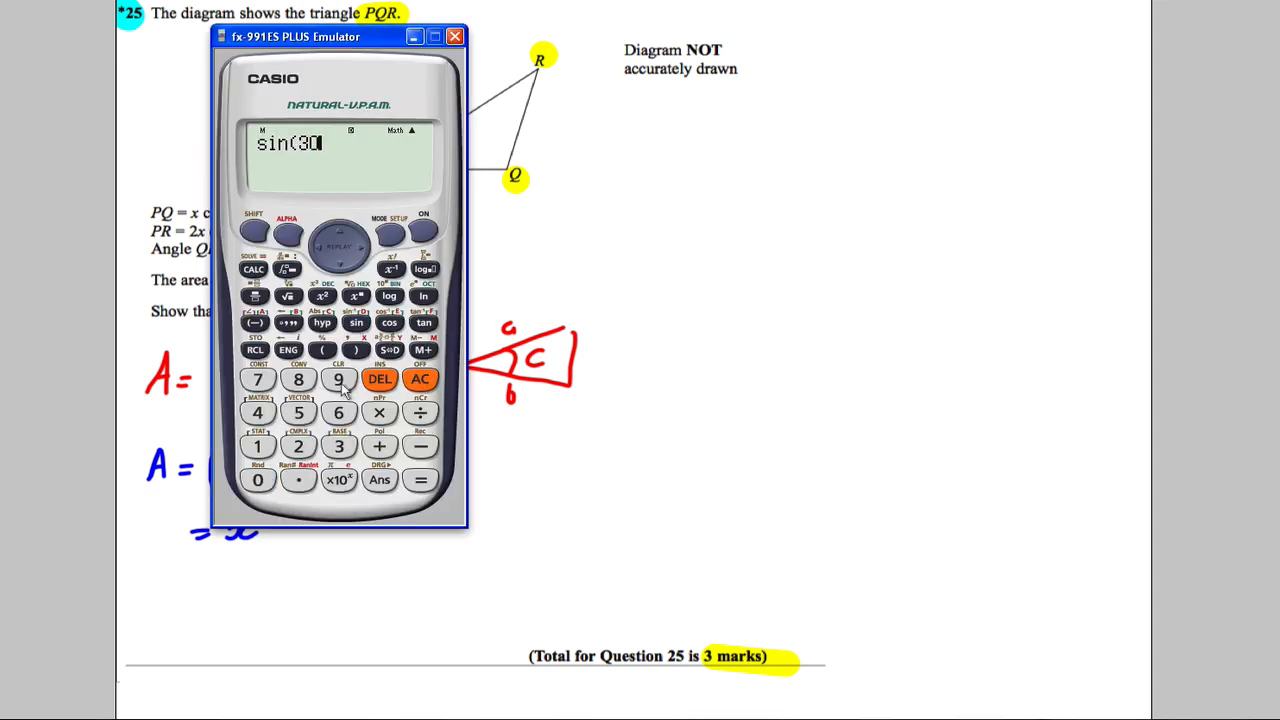
left_click(419, 479)
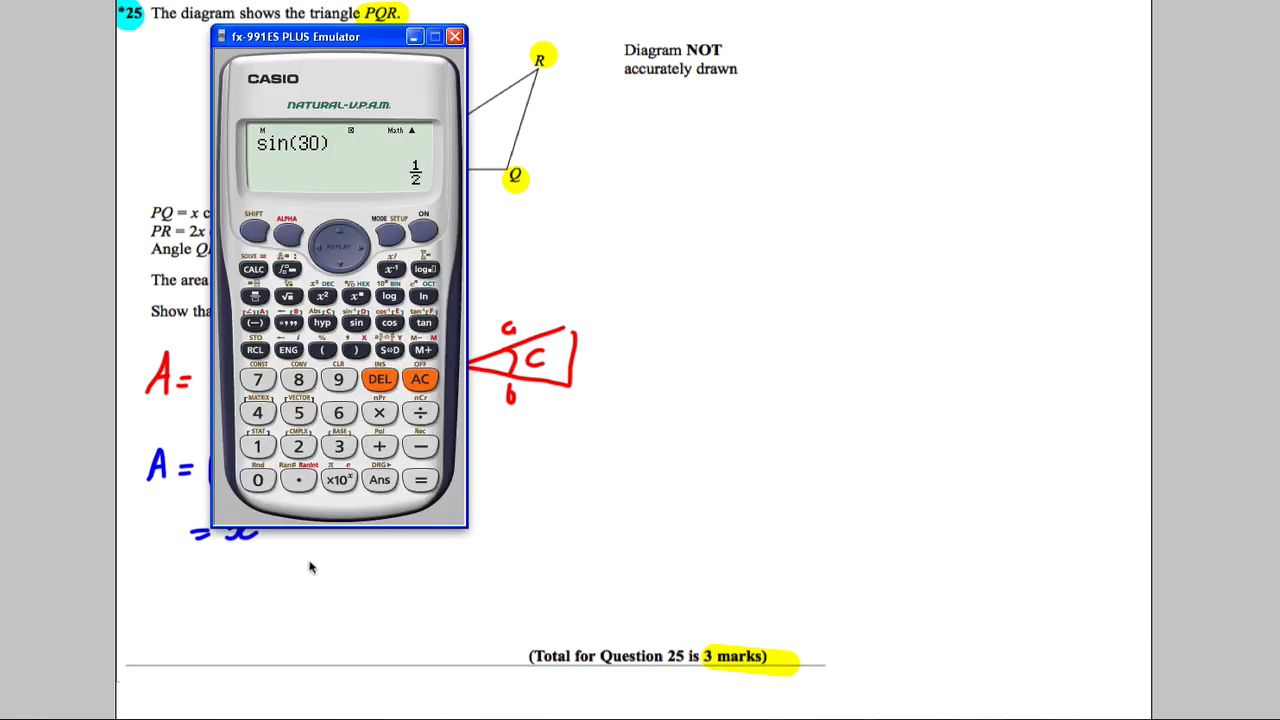
left_click(455, 36)
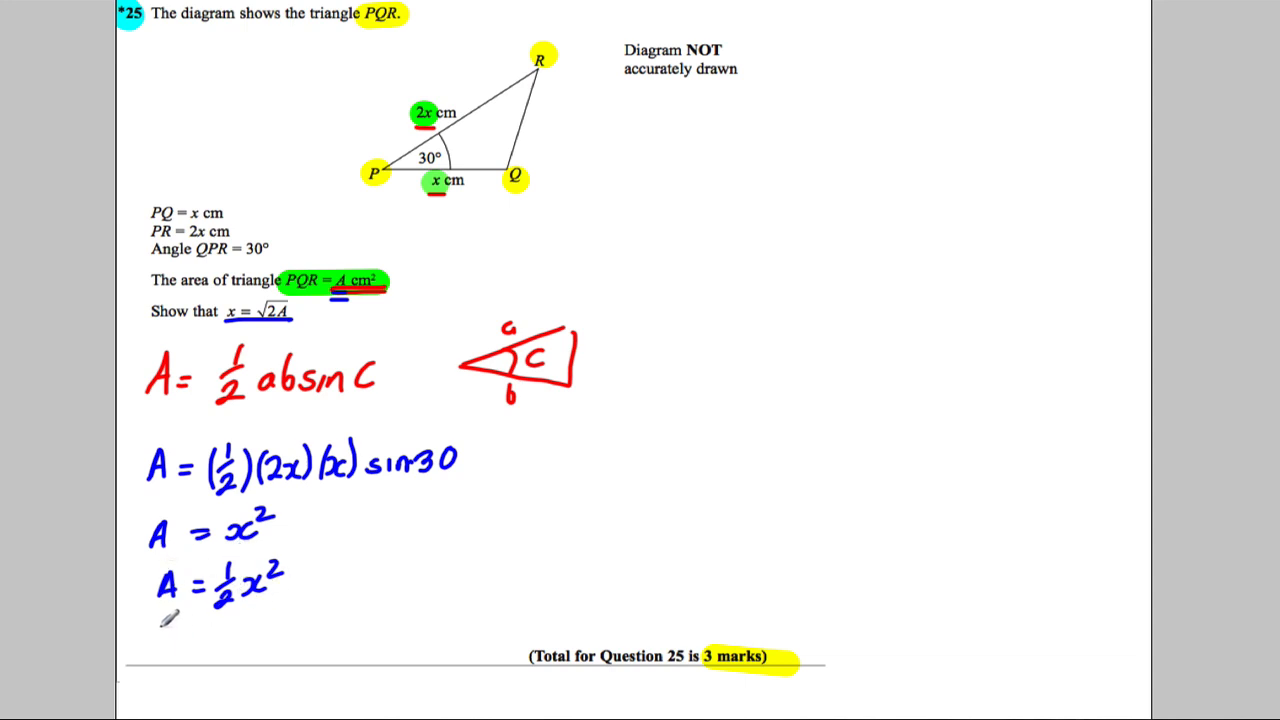
Draw a blue curve upward from below the A = ½x² line.
left_click_drag(300, 615, 620, 390)
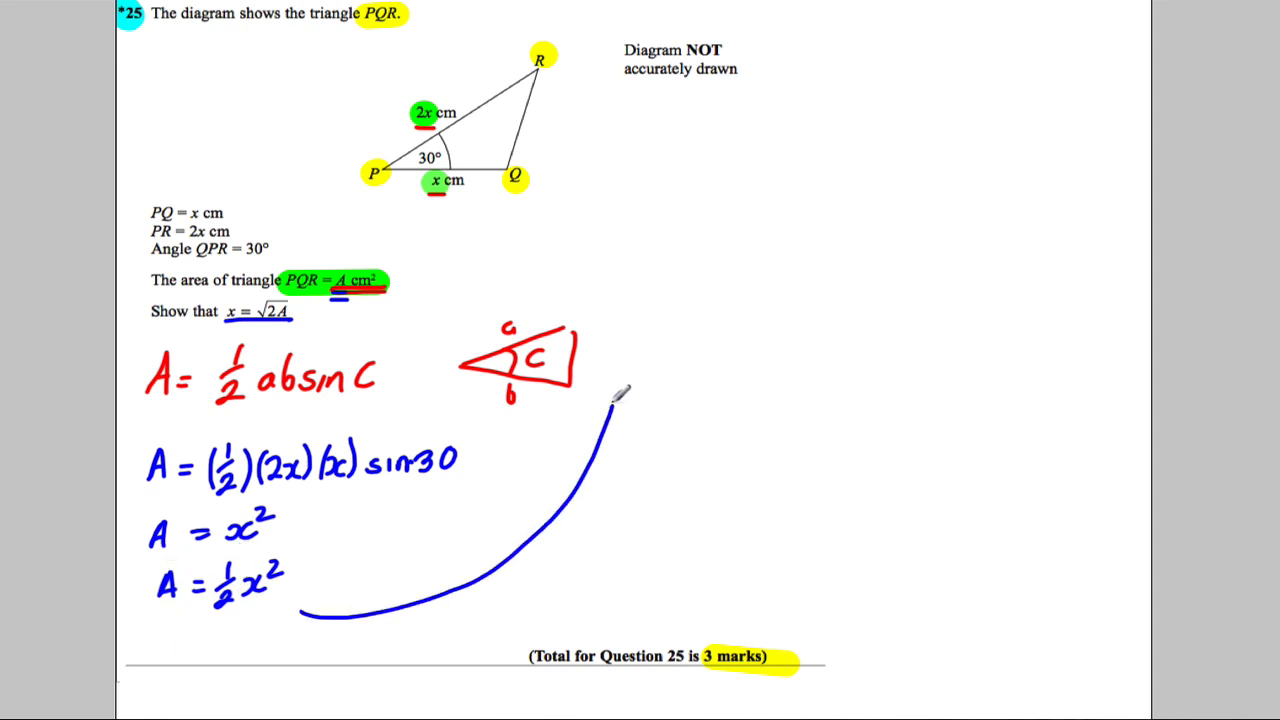